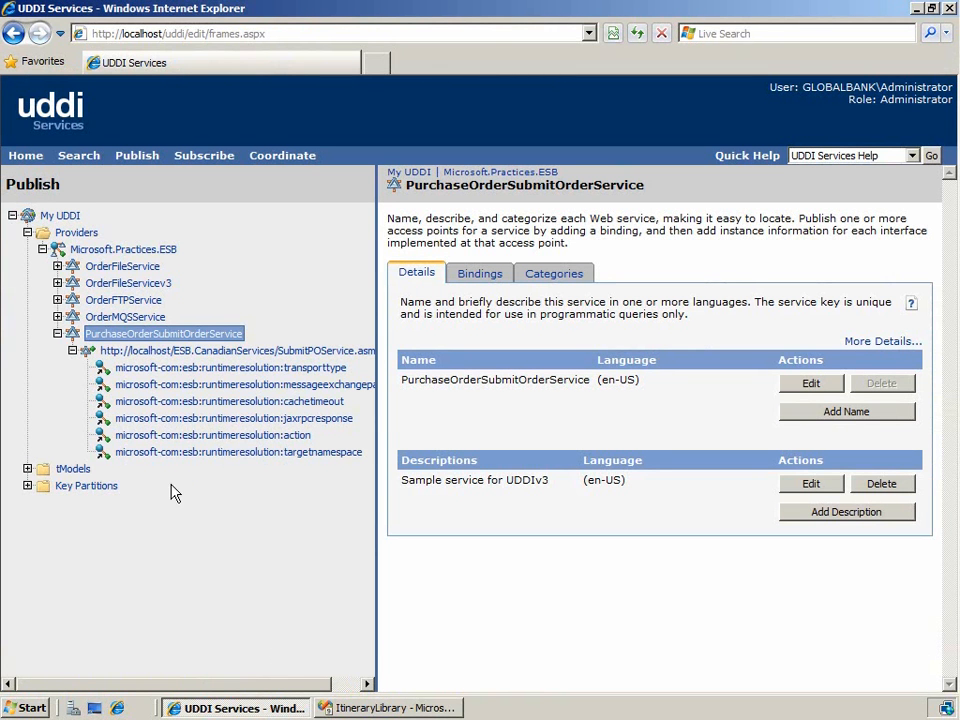
mouse_move(96, 200)
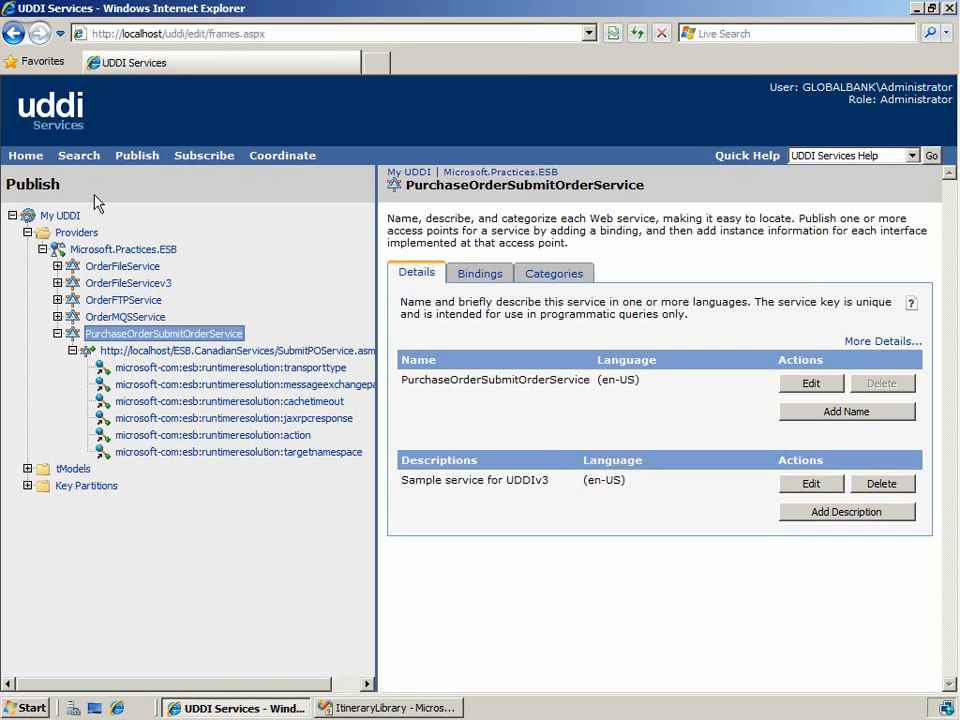
mouse_move(162, 362)
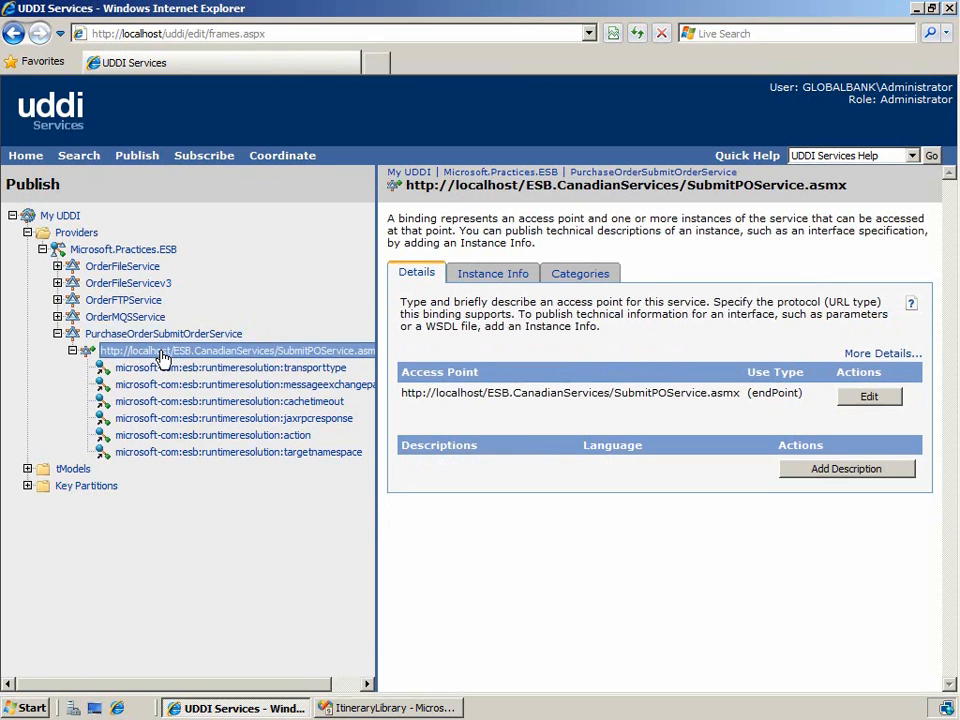
mouse_move(164, 356)
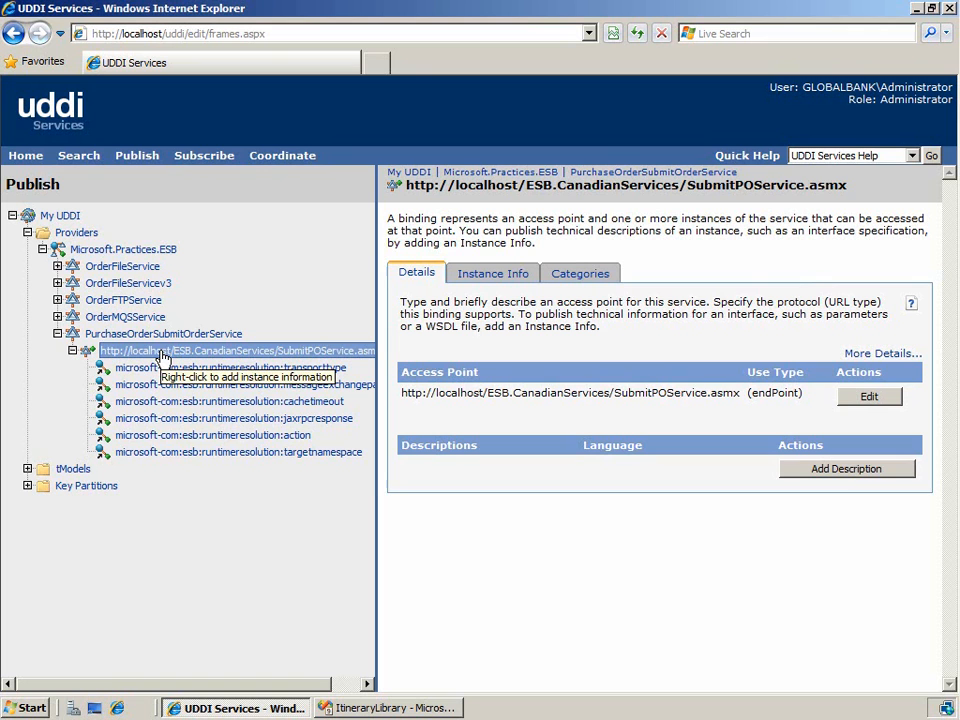
mouse_move(836, 400)
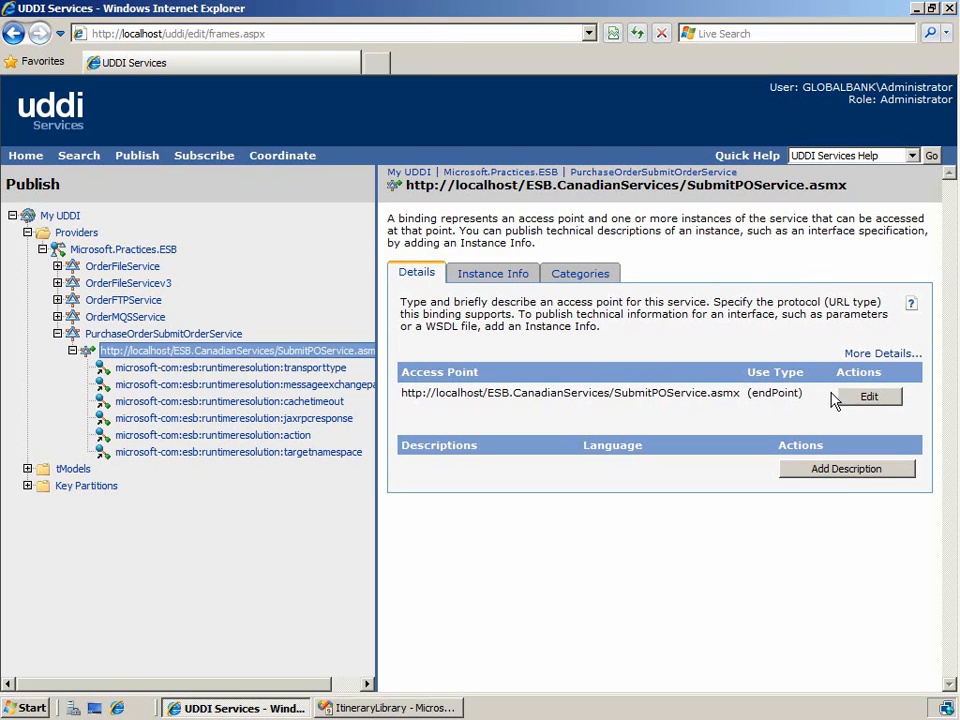
- Edit the SubmitPOService.asmx access point and select its URL for copying
click(868, 396)
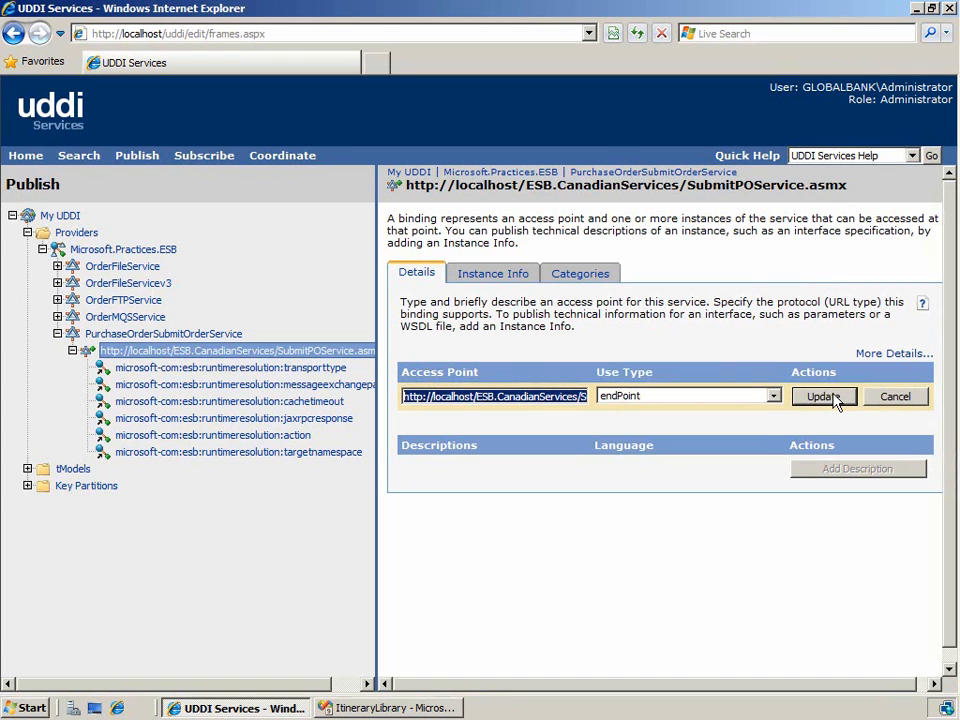
mouse_move(576, 412)
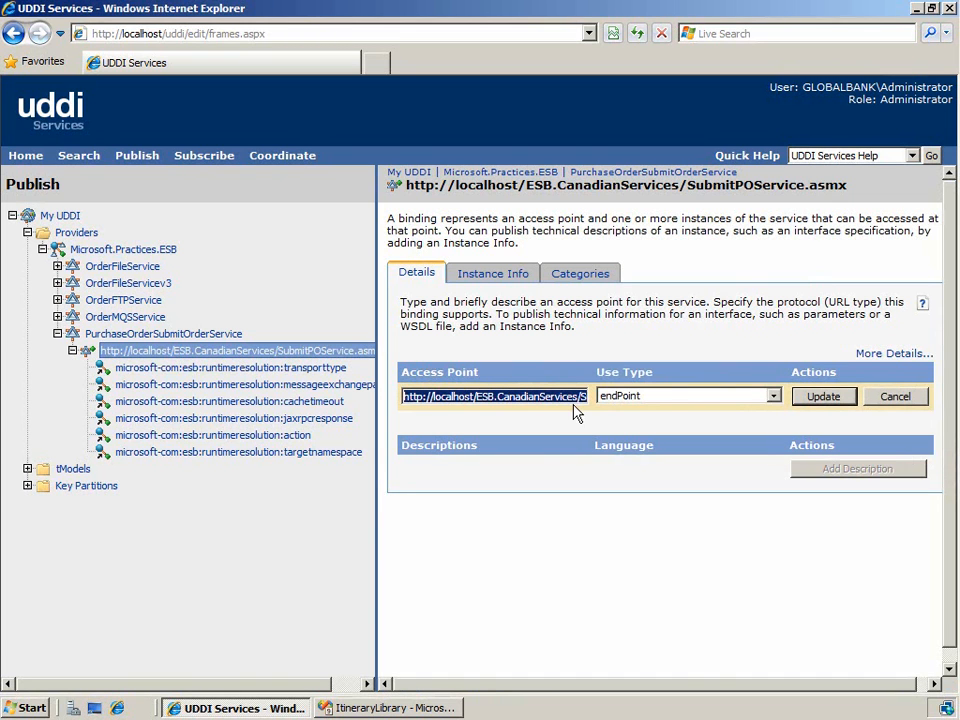
click(28, 708)
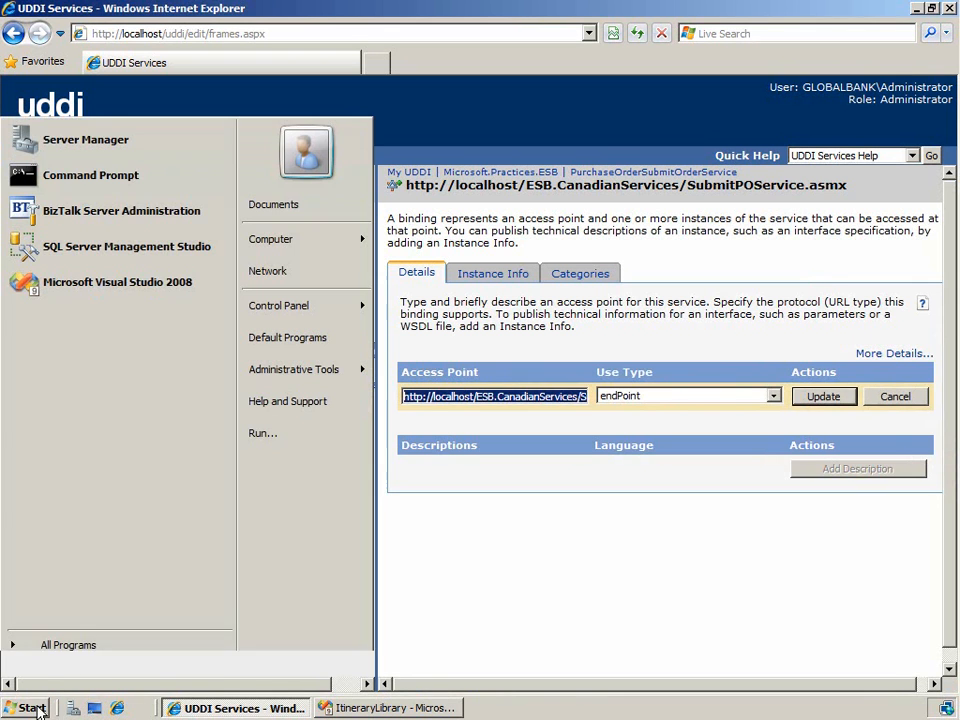
text(notep)
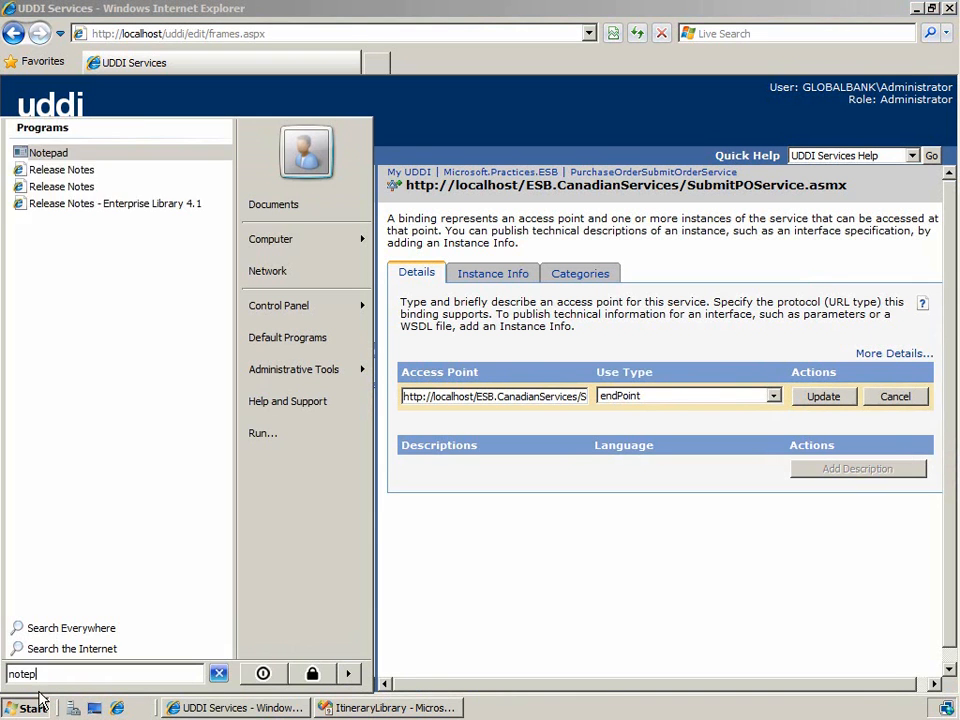
click(48, 152)
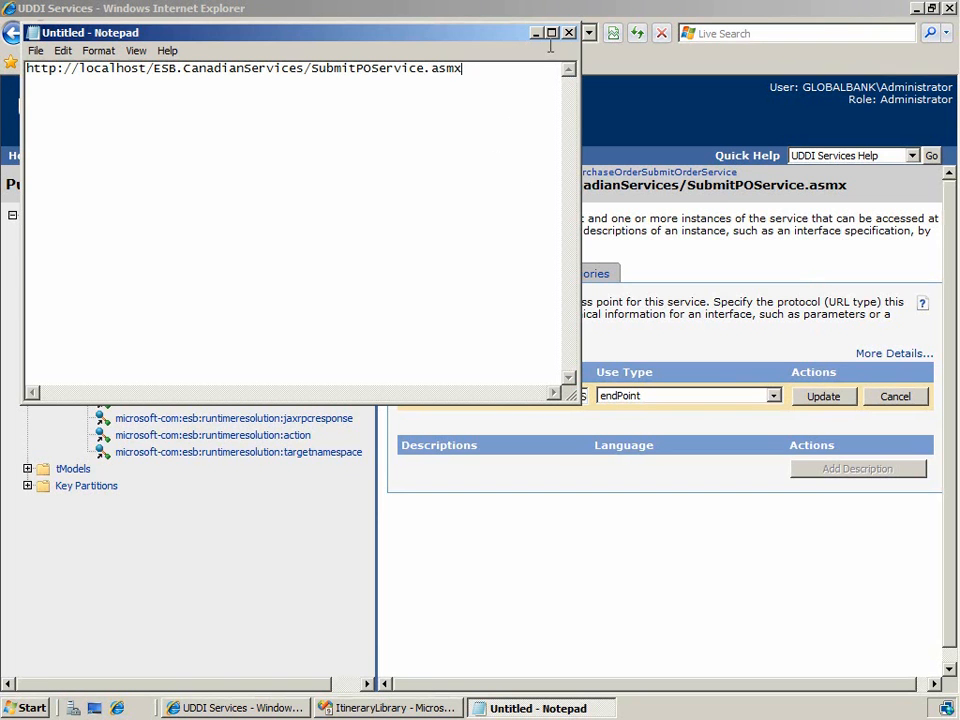
click(568, 32)
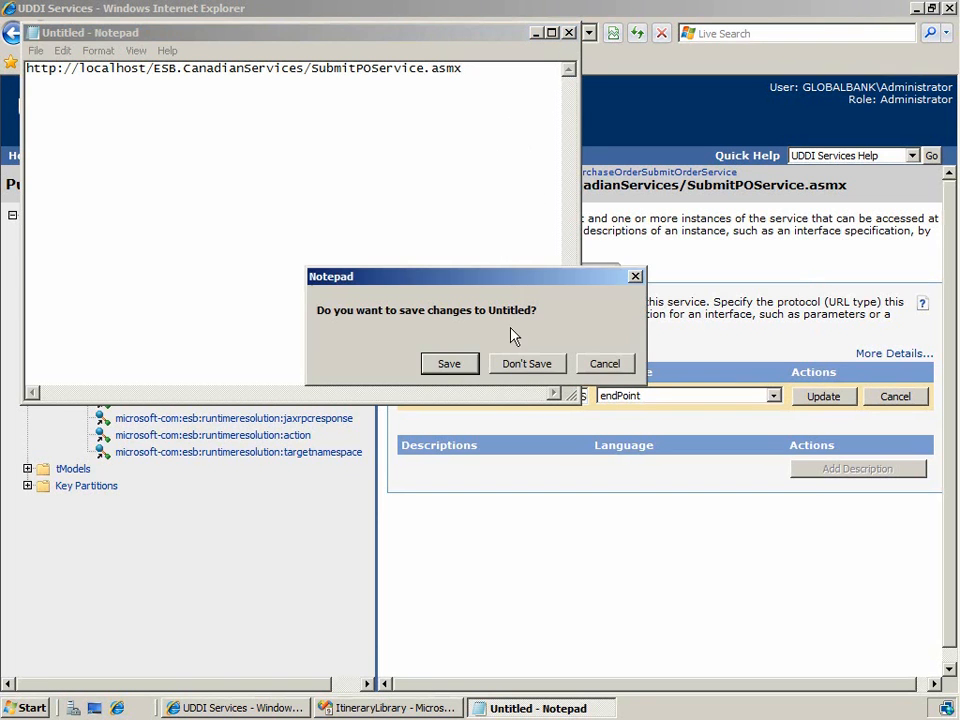
click(528, 364)
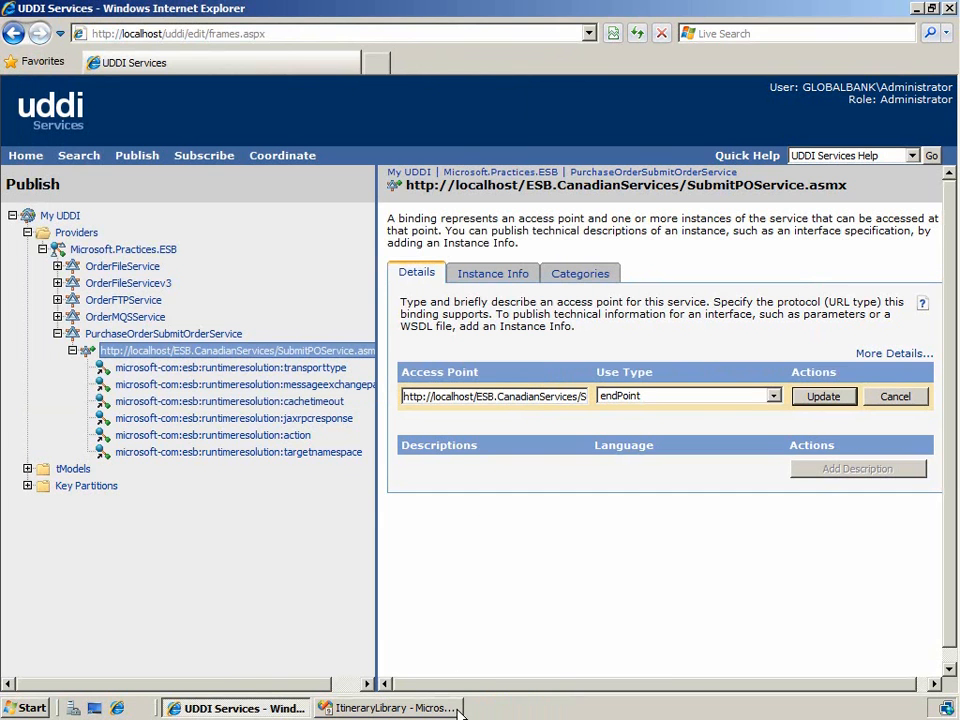
- Make UddiRoutingService's Itinerary Service Extender the Messaging Extender
click(390, 708)
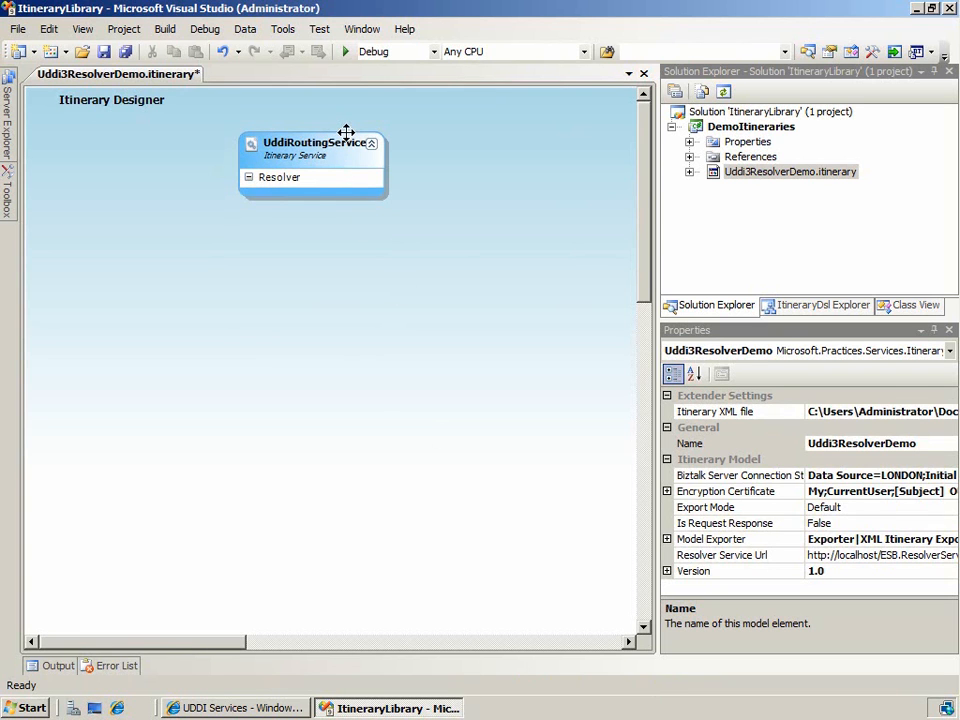
click(312, 142)
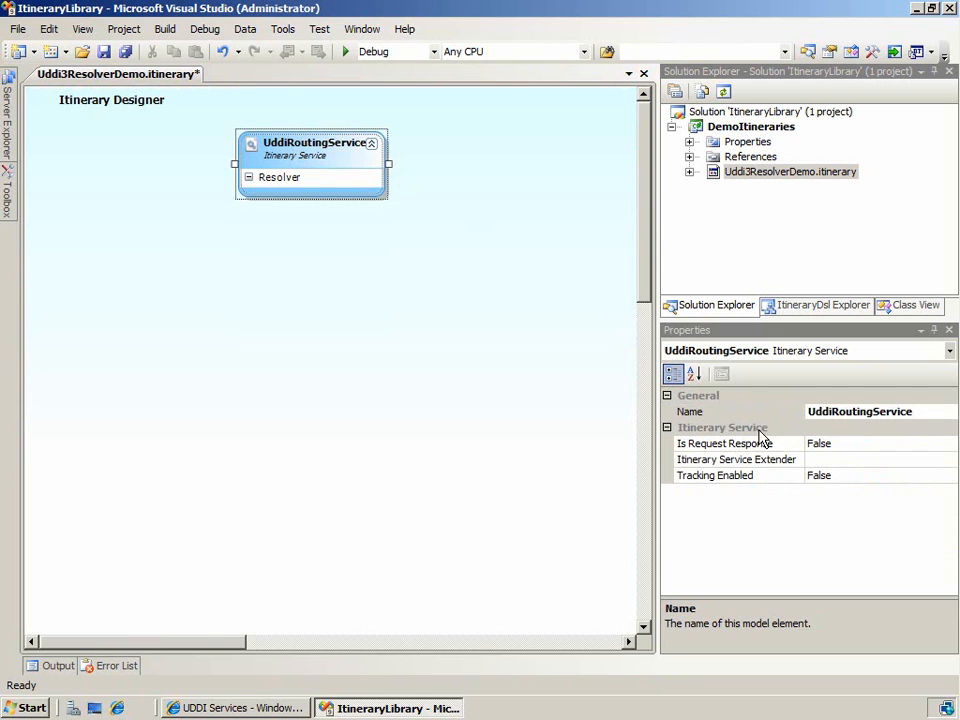
click(736, 458)
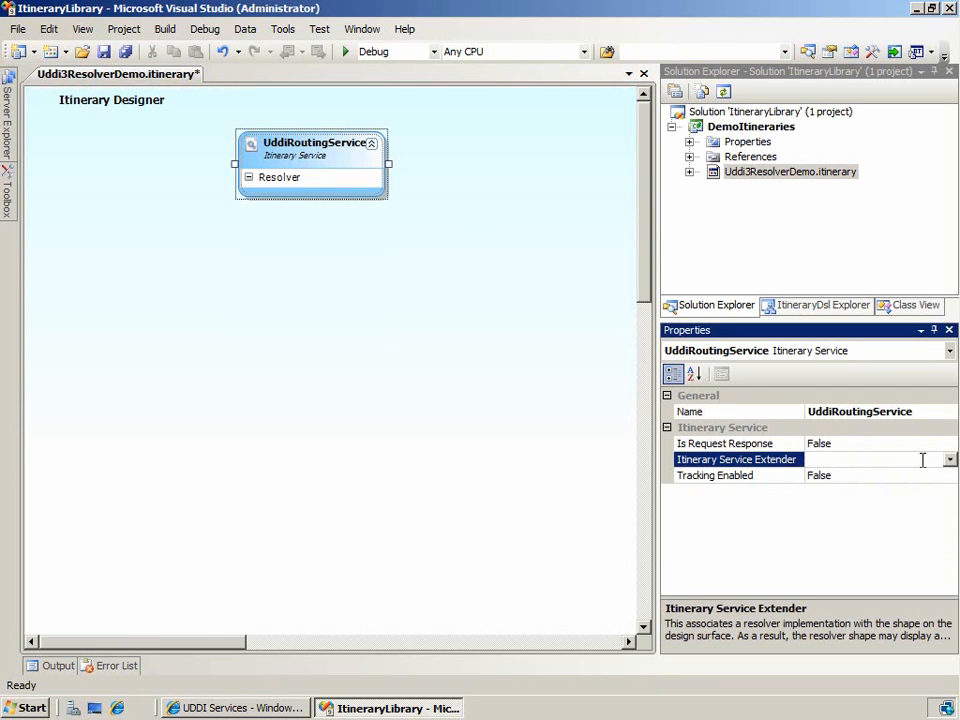
click(948, 458)
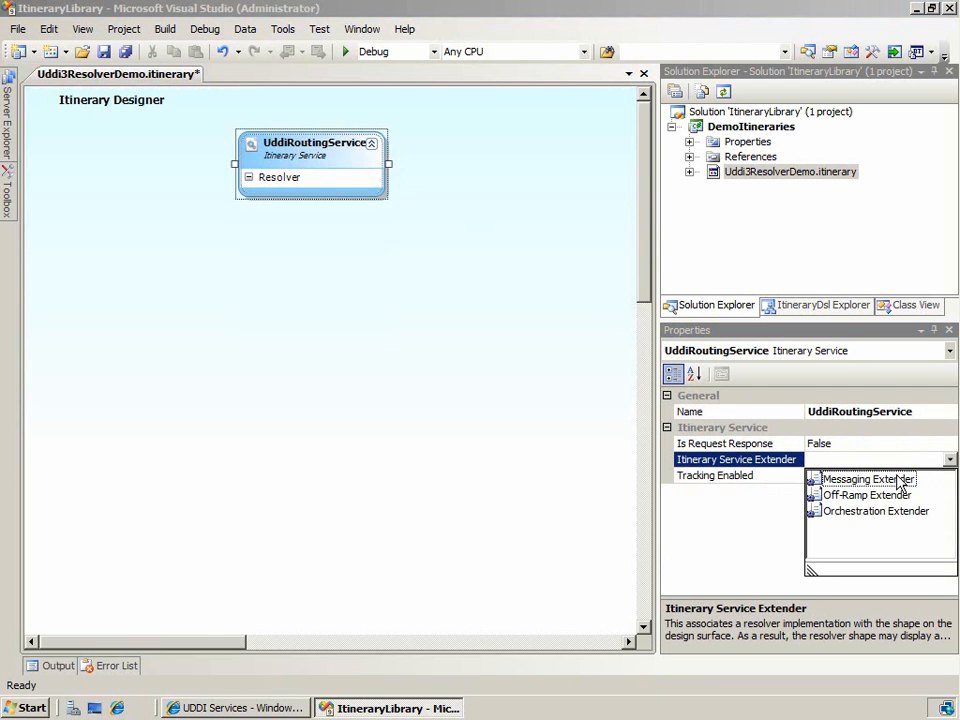
click(868, 480)
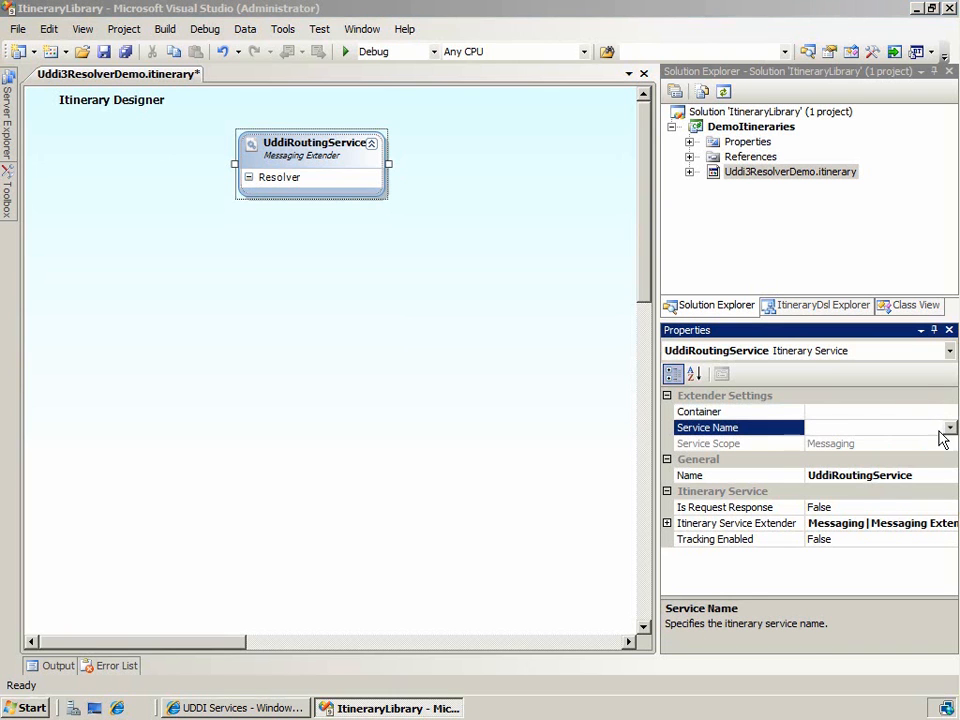
- Choose Microsoft.Practices.ESB.Services.Routing as the UddiRoutingService service name
click(948, 428)
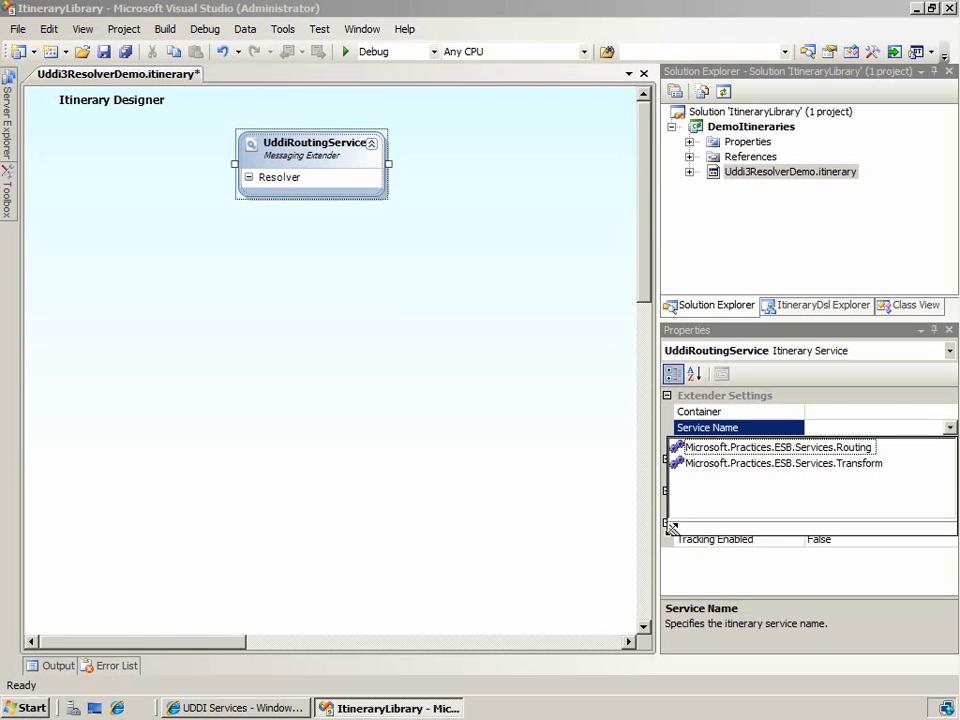
mouse_move(744, 456)
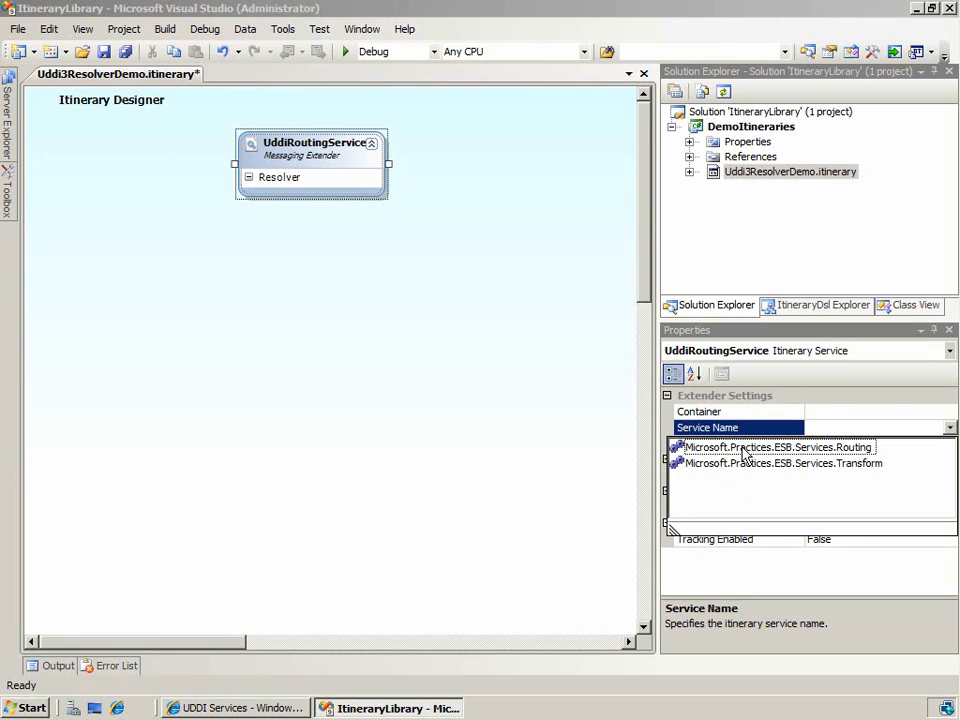
click(776, 448)
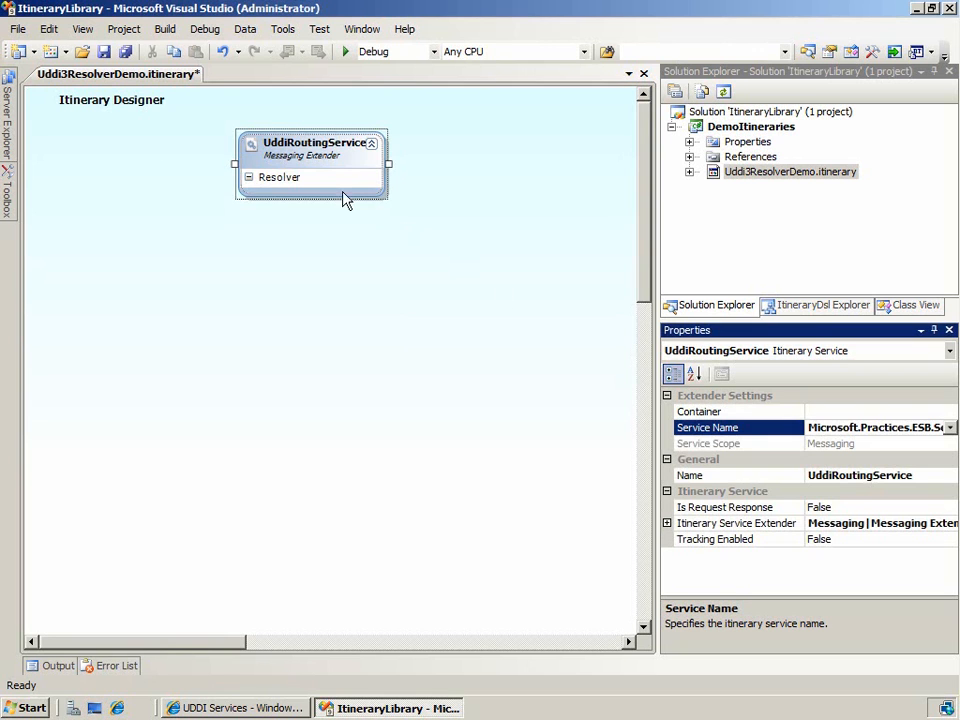
- Add Resolver1 to the service and give it the UDDI3 resolver moniker
right_click(300, 176)
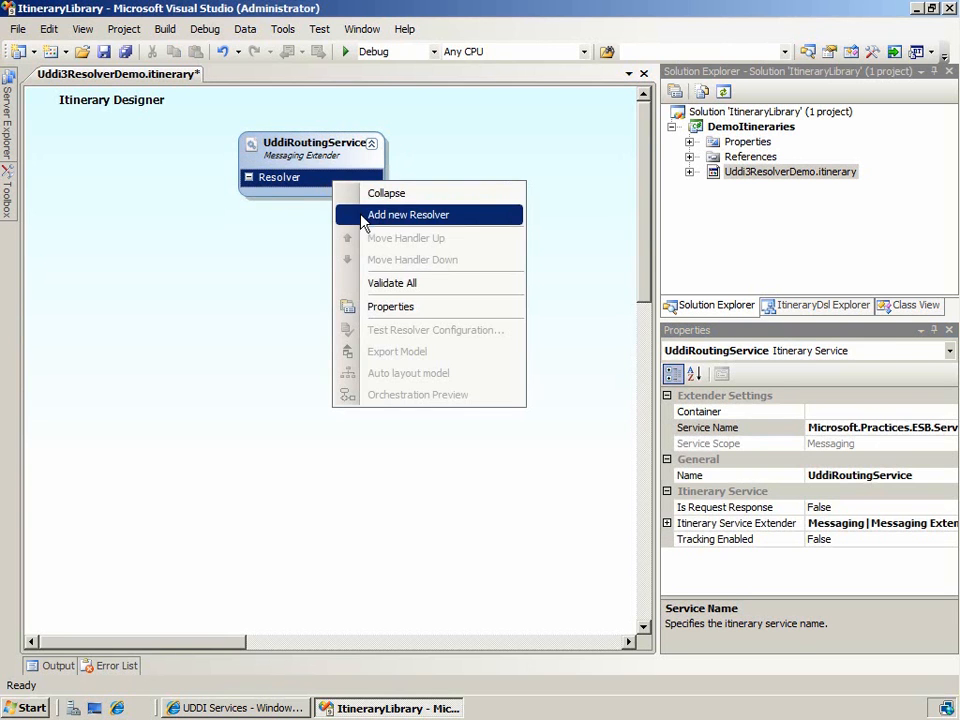
click(408, 214)
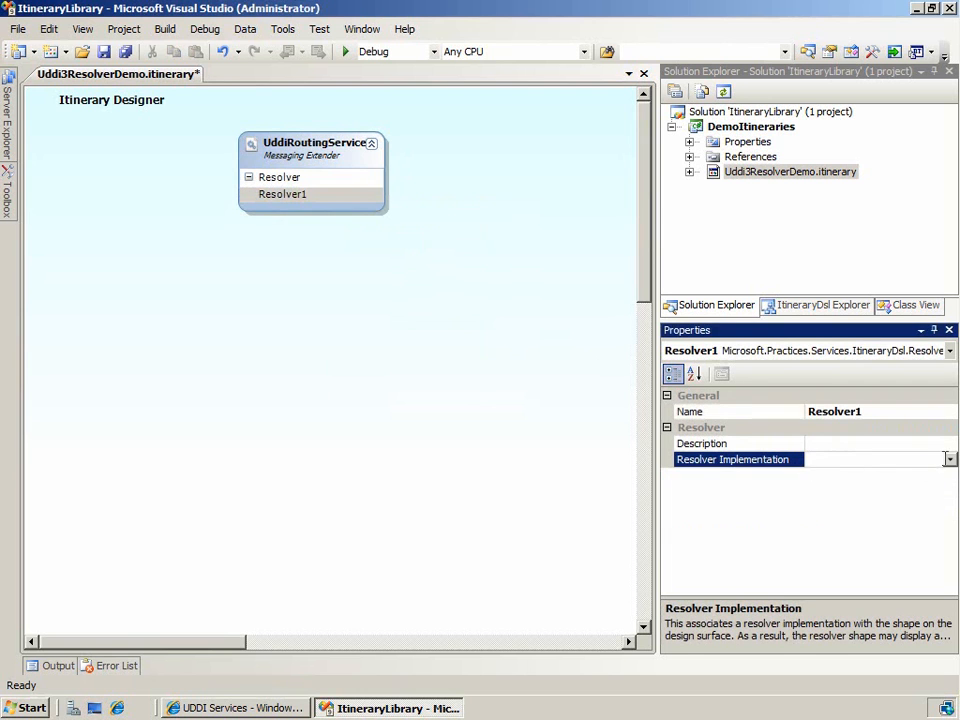
click(948, 458)
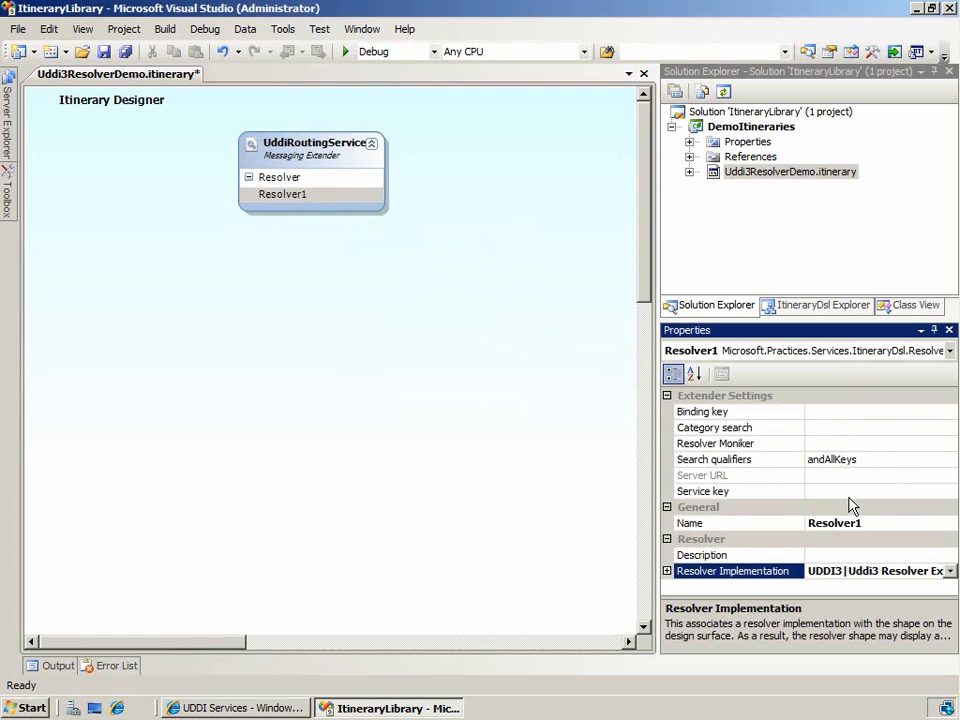
mouse_move(820, 492)
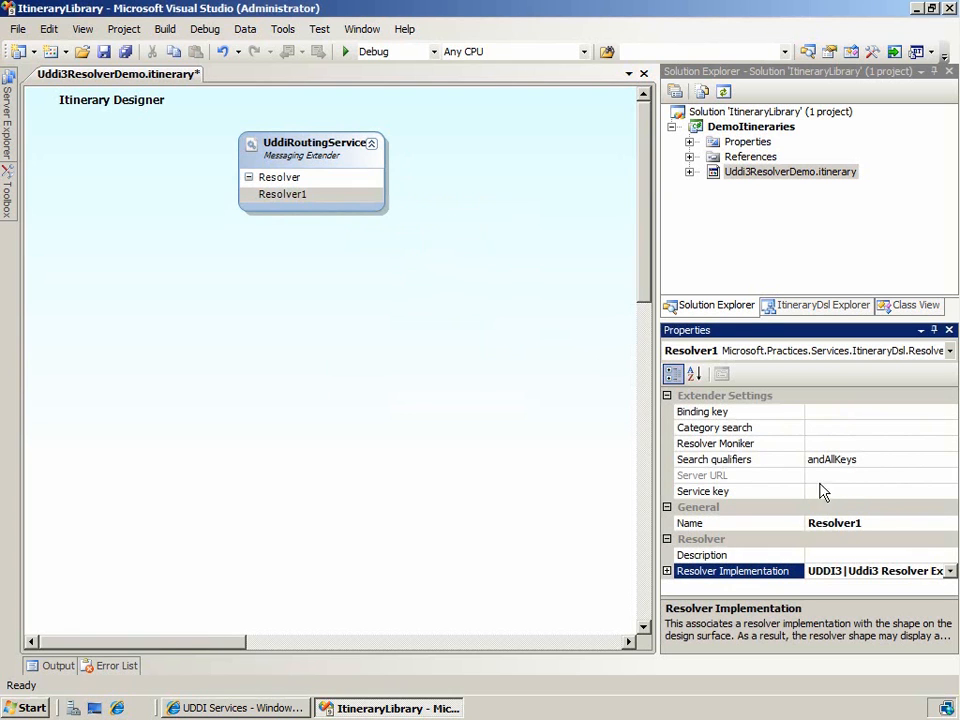
mouse_move(784, 440)
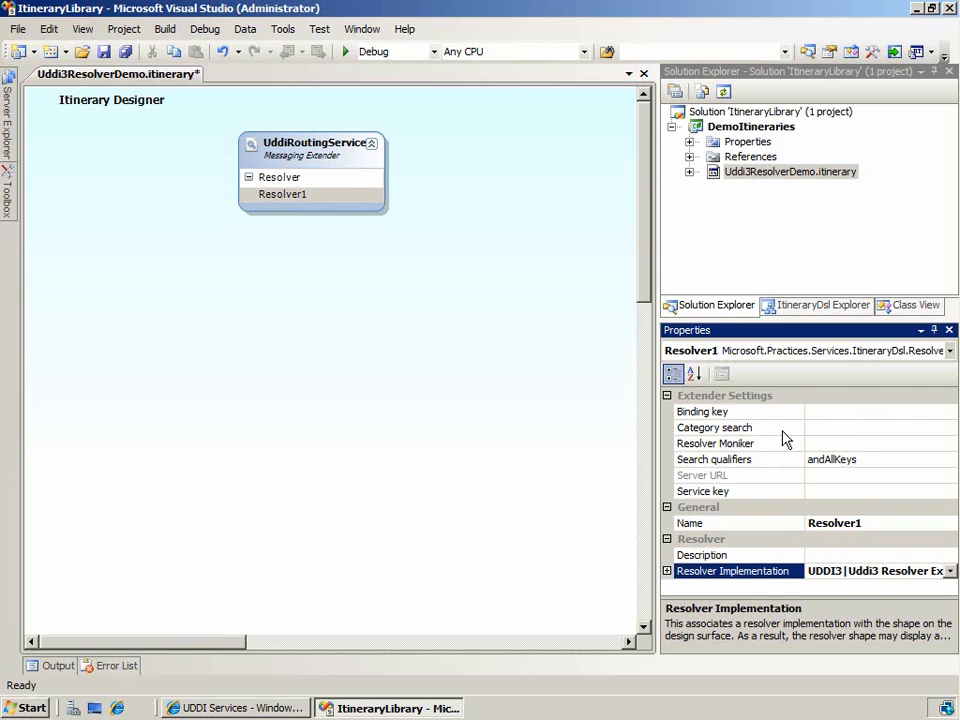
click(716, 444)
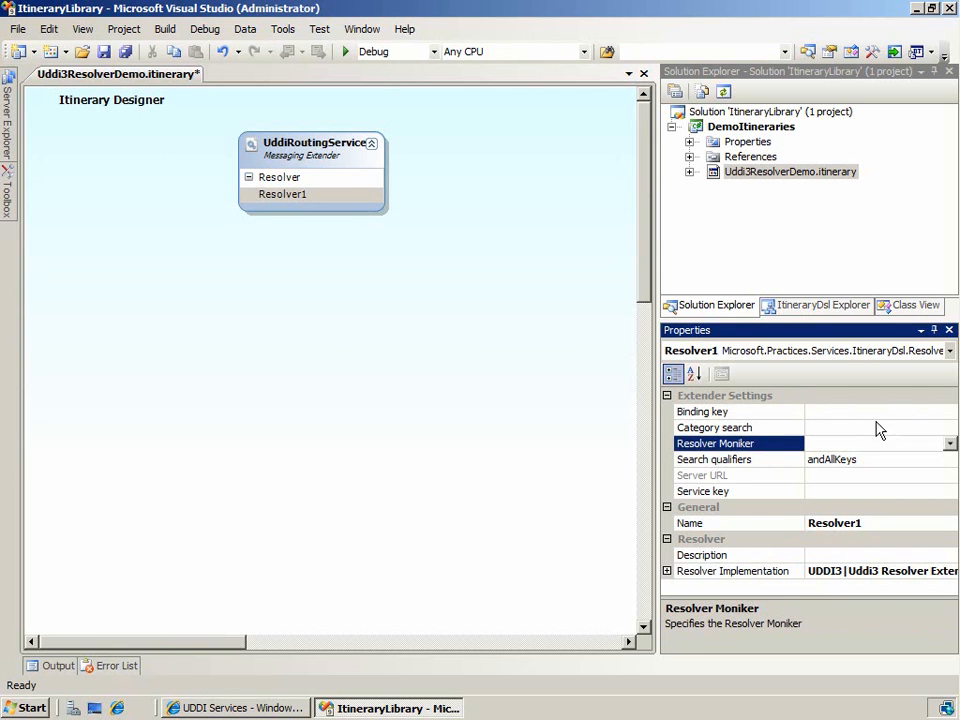
click(948, 444)
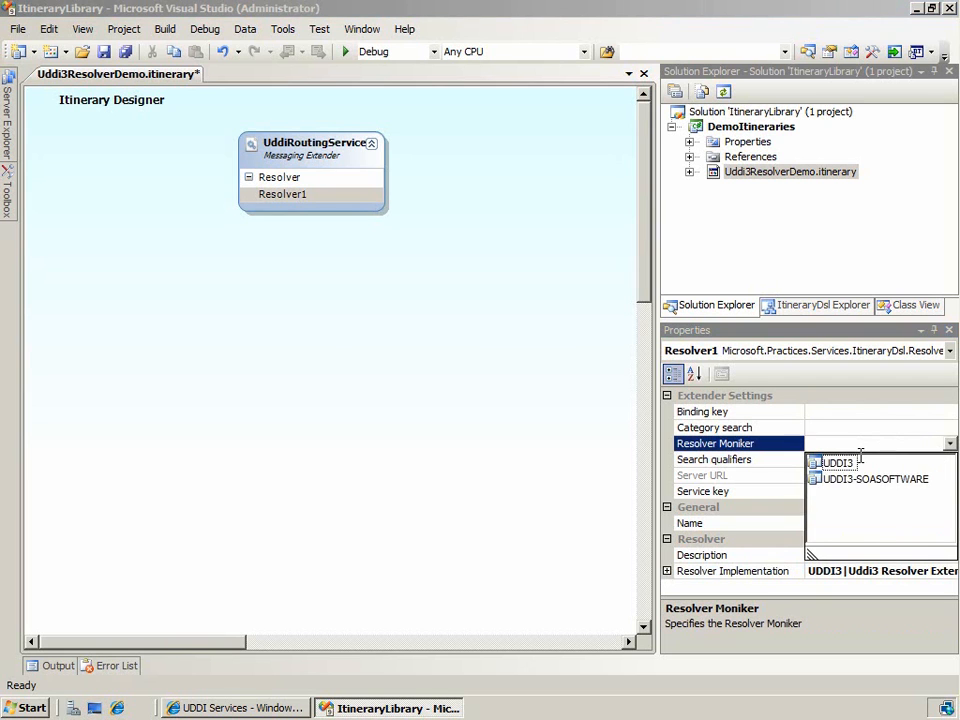
click(838, 462)
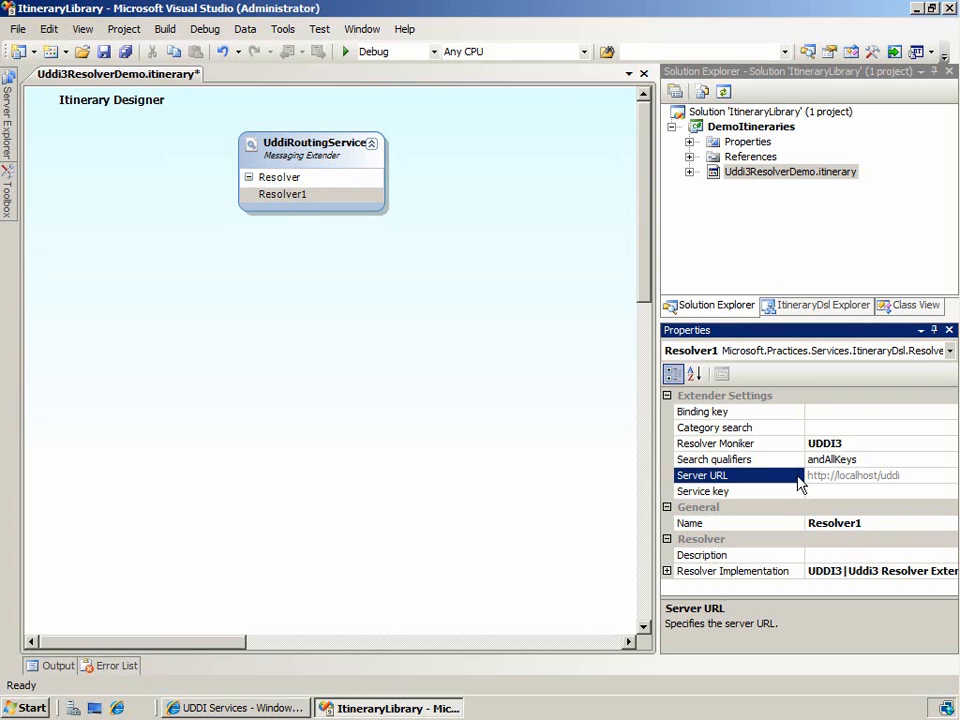
click(704, 492)
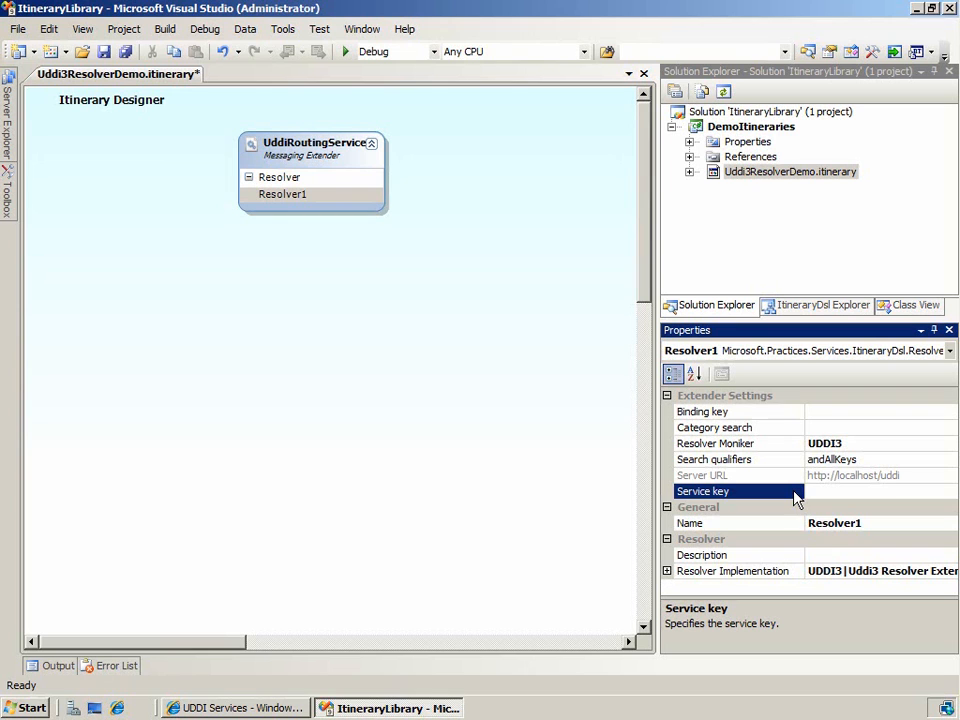
mouse_move(788, 468)
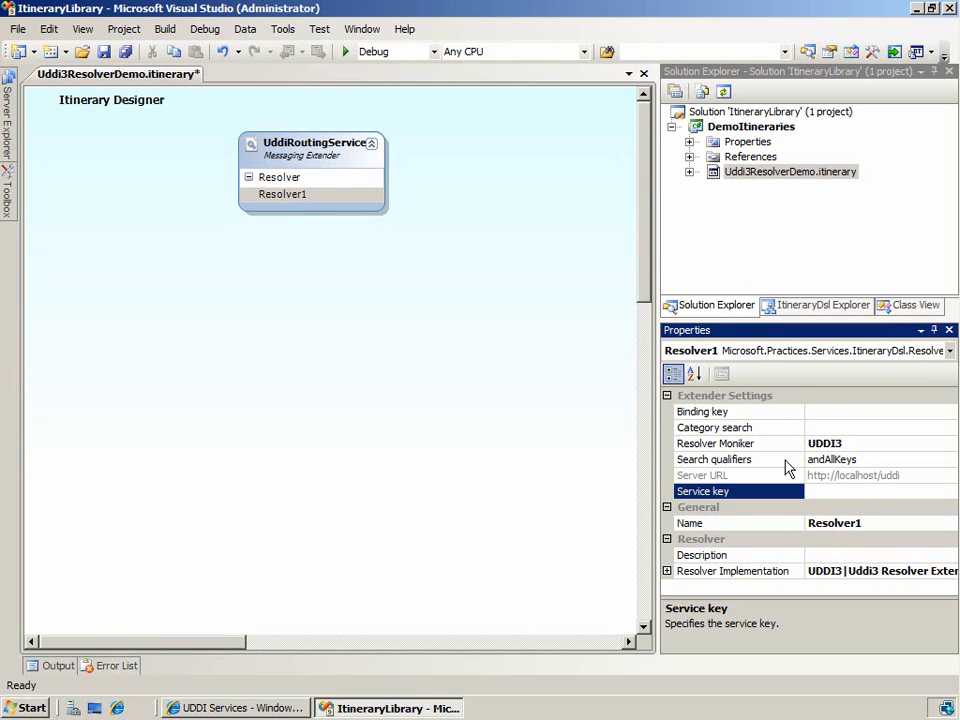
click(714, 428)
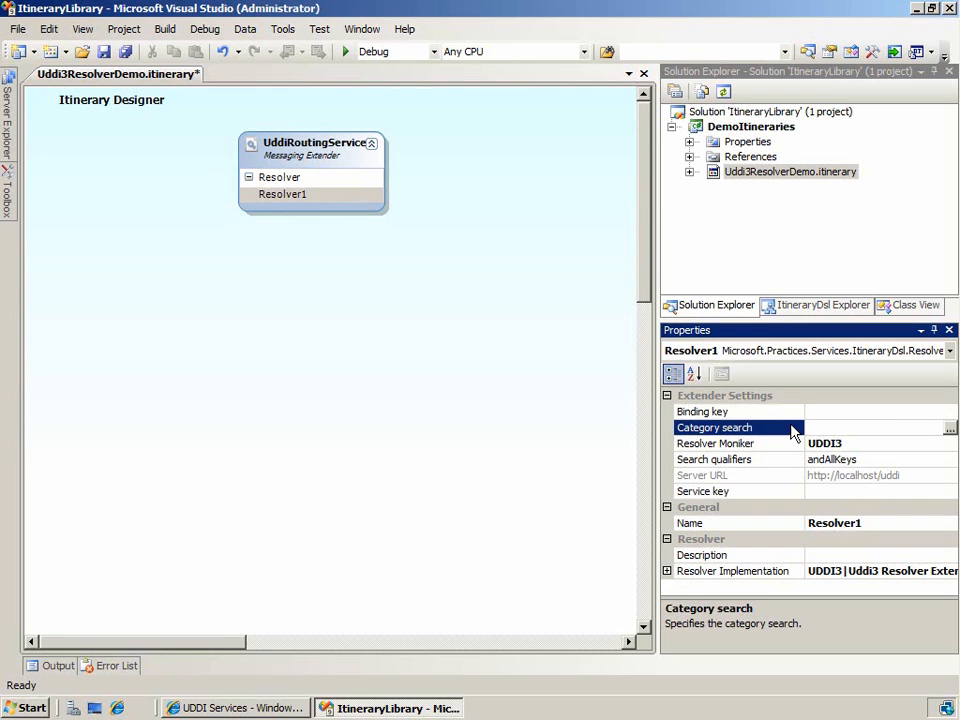
click(704, 412)
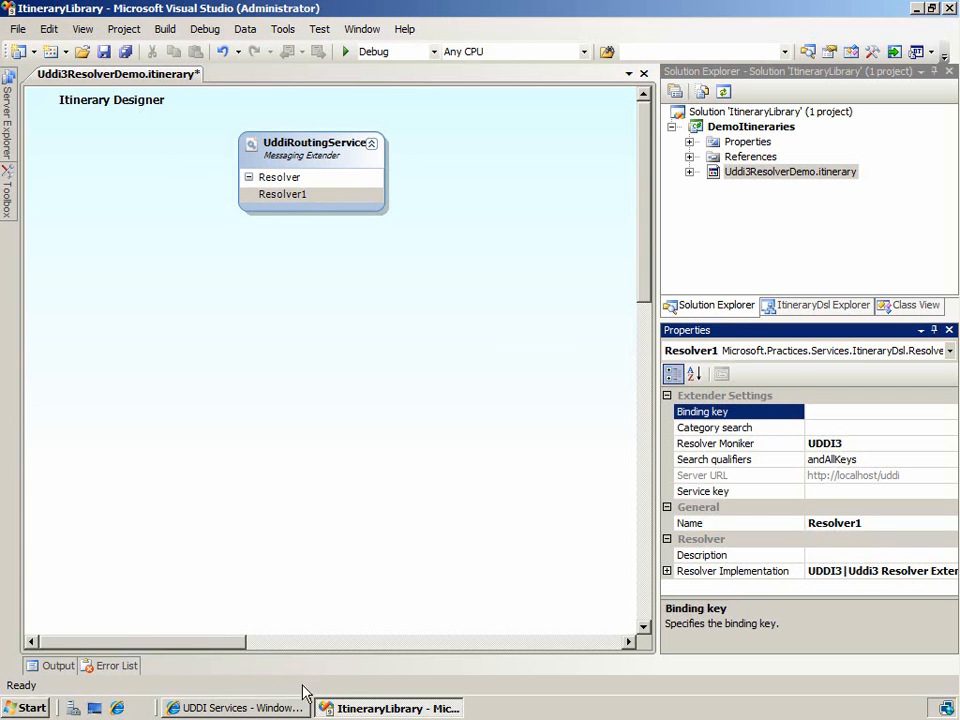
- Return to the UDDI Services portal showing the SubmitPOService.asmx binding details
click(236, 708)
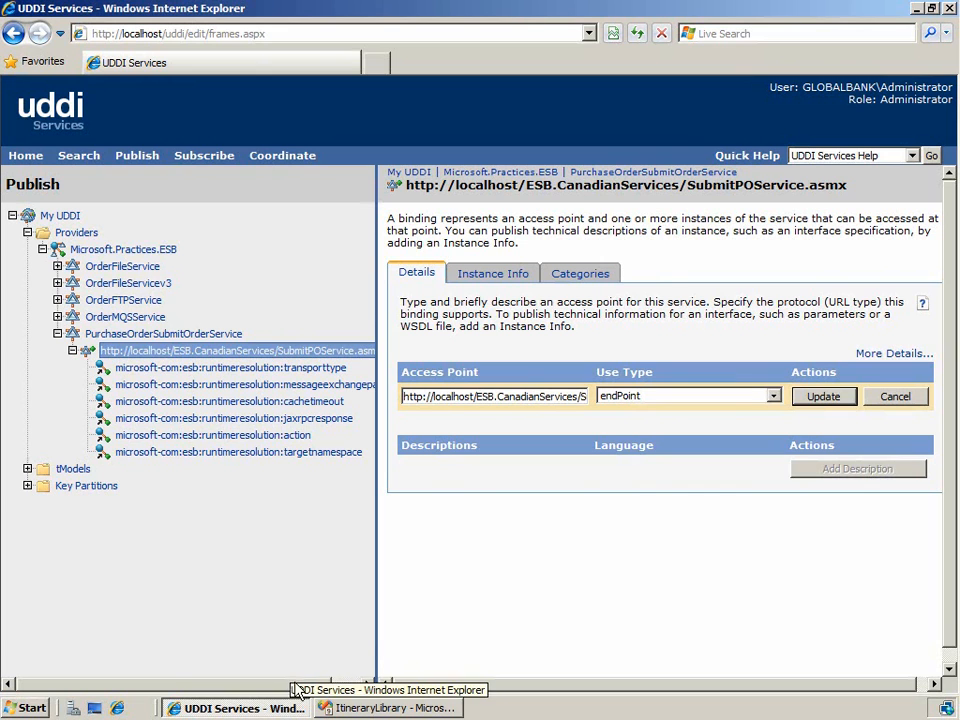
mouse_move(336, 352)
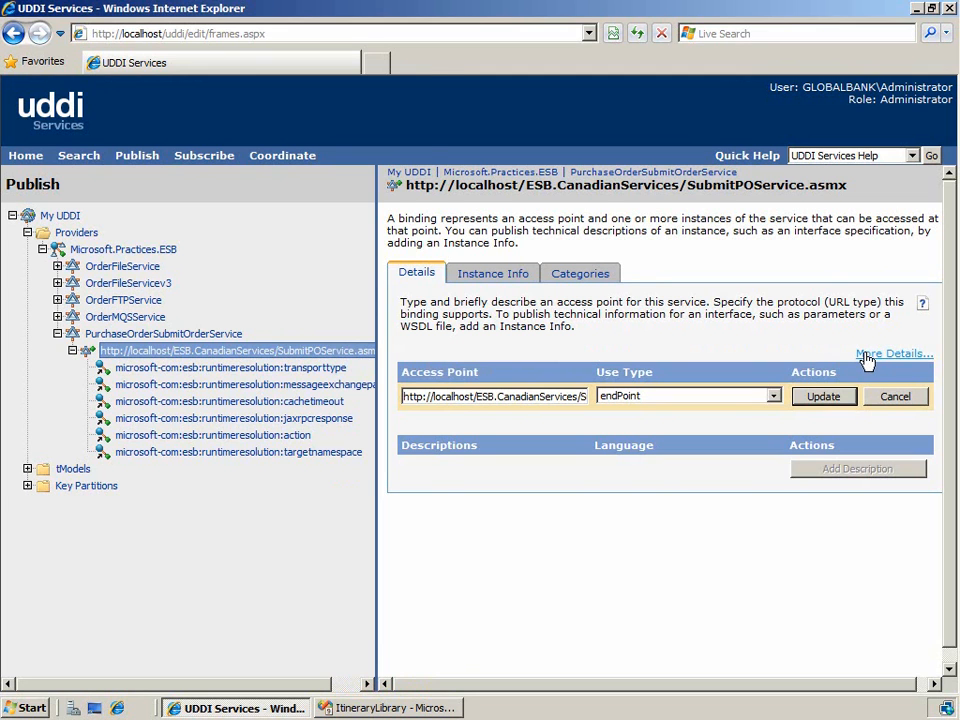
click(892, 352)
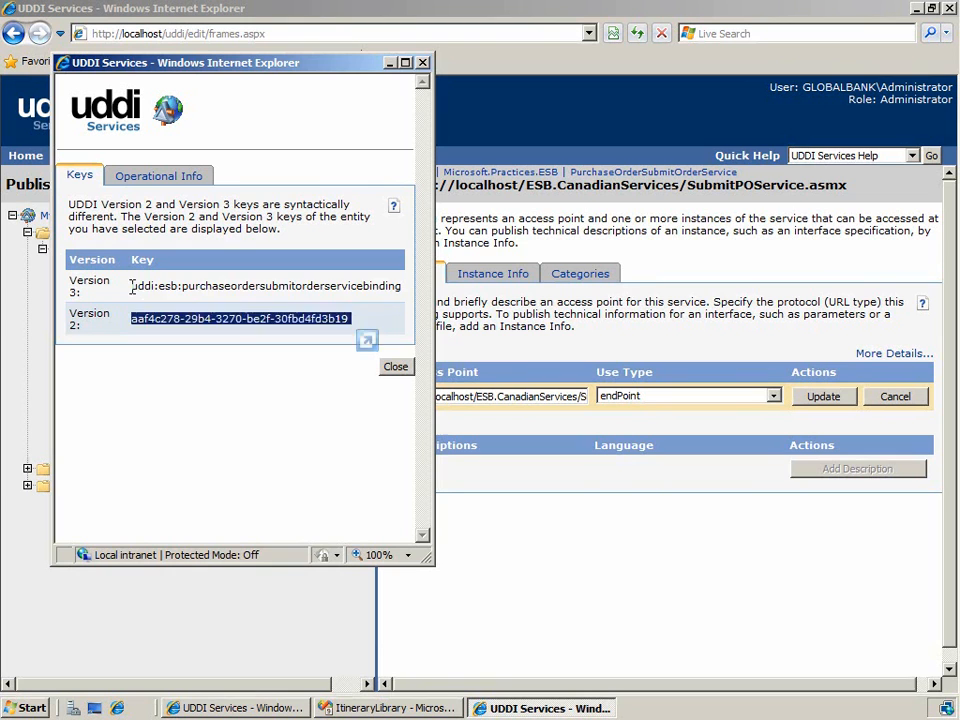
click(264, 284)
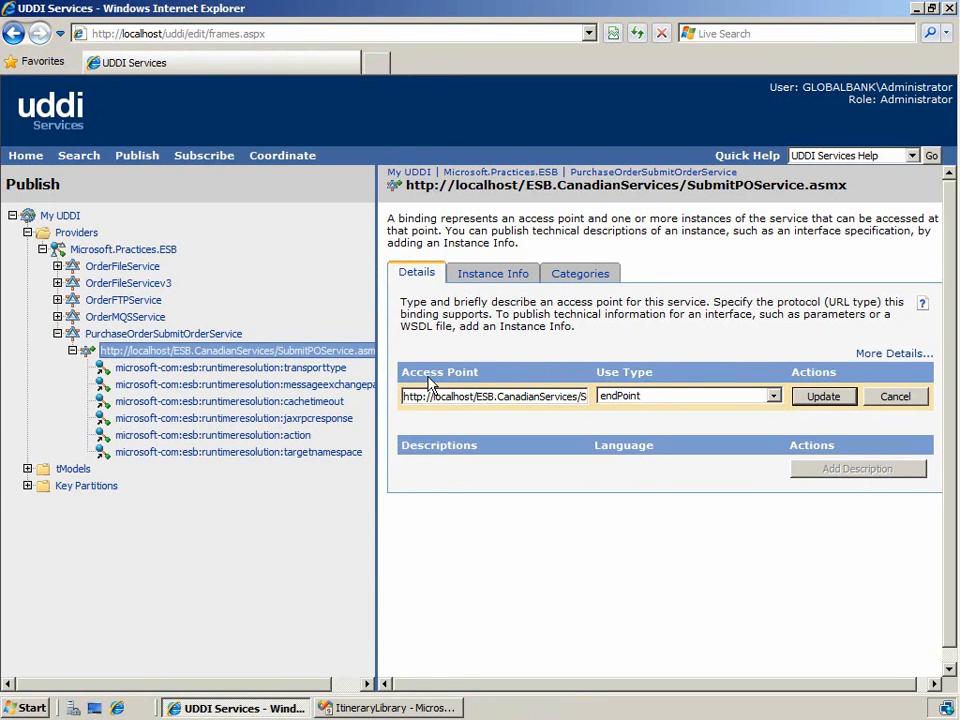
- Return to the Visual Studio itinerary to fill Resolver1's binding key
click(390, 708)
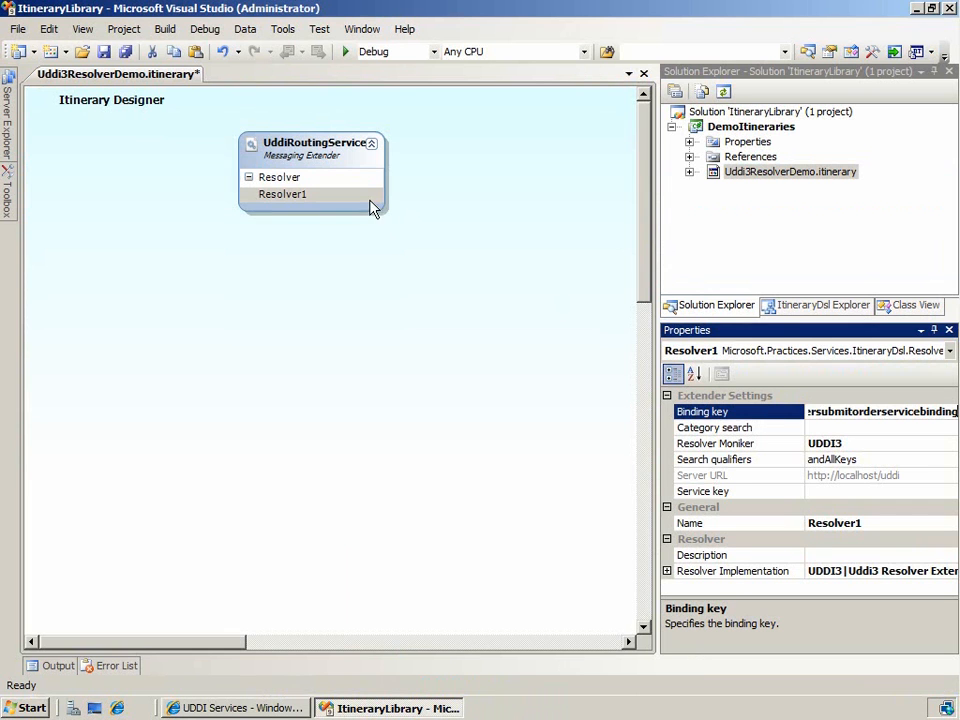
- Run Test Resolver Configuration on Resolver1 and confirm success in Output
right_click(282, 192)
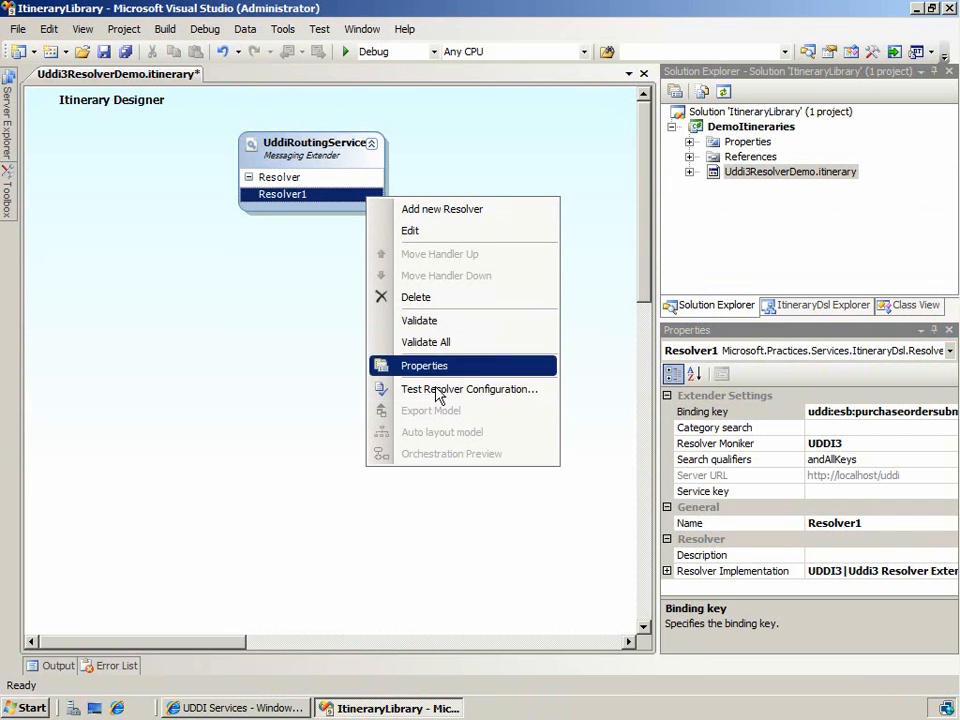
click(468, 388)
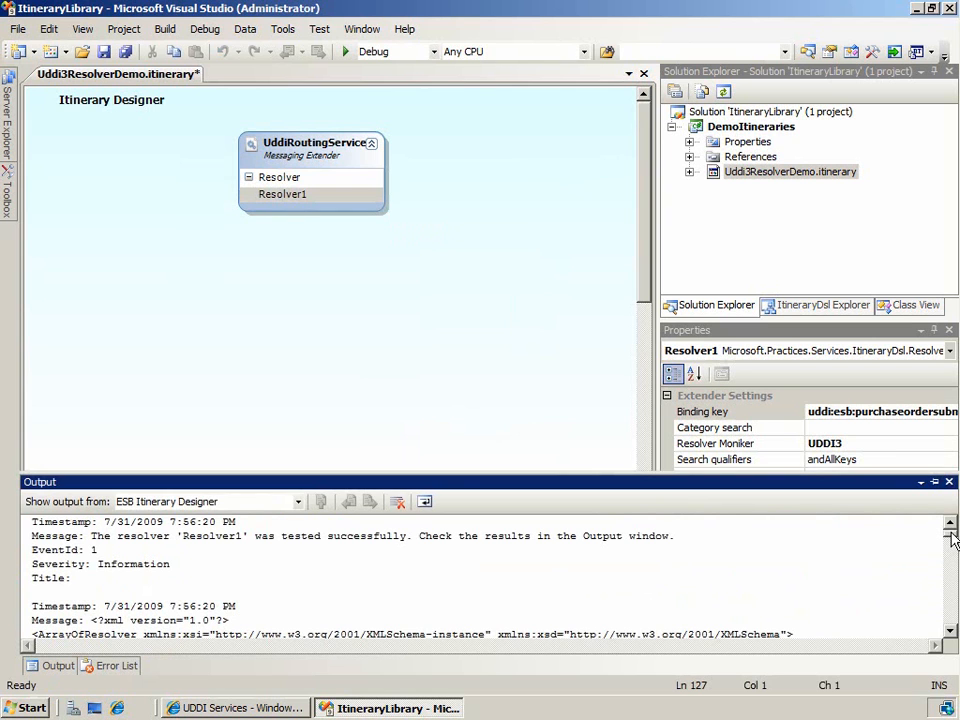
mouse_move(950, 628)
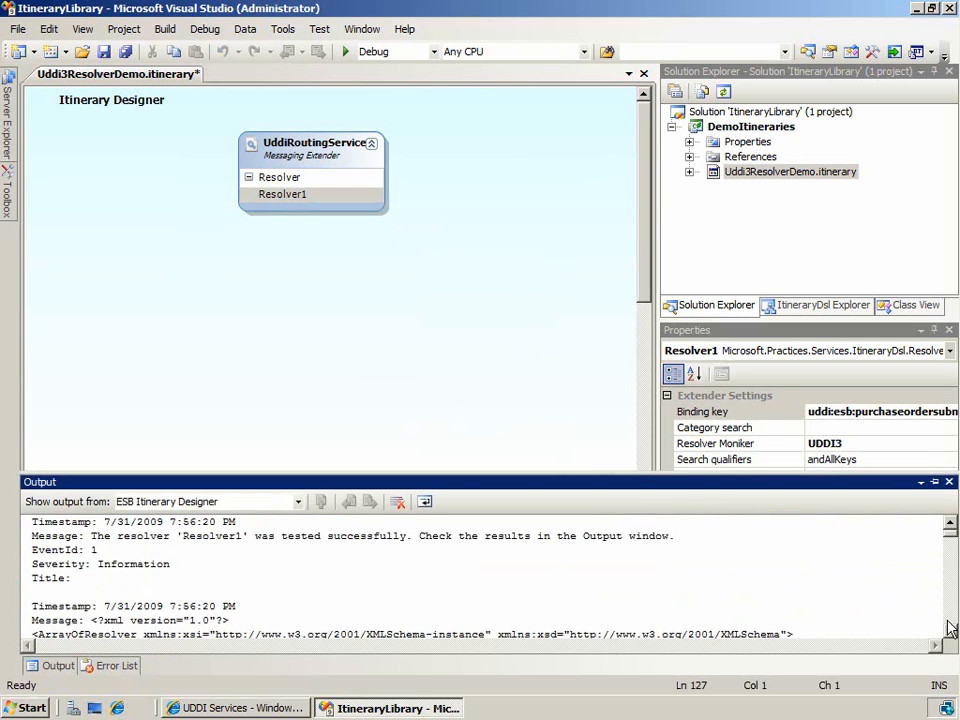
scroll(down, 3)
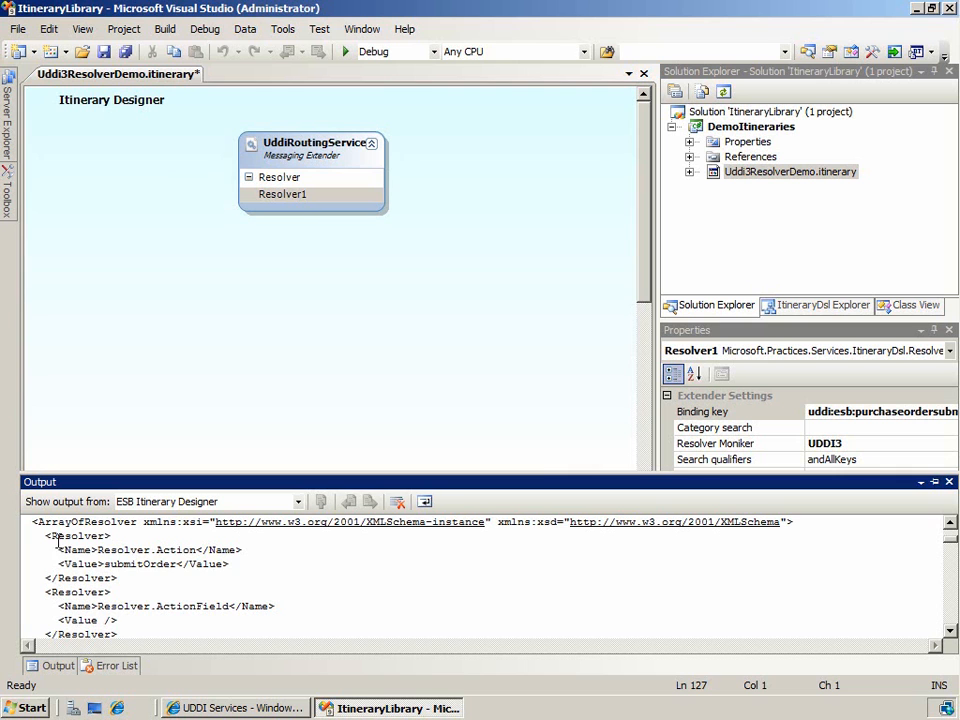
drag(56, 548, 230, 564)
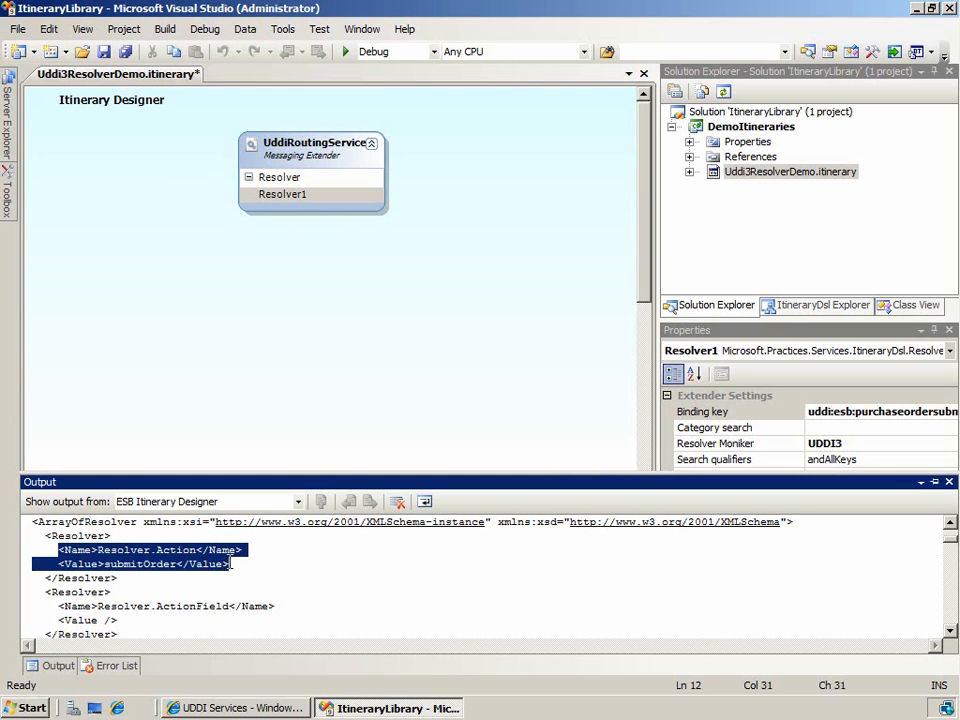
scroll(down, 3)
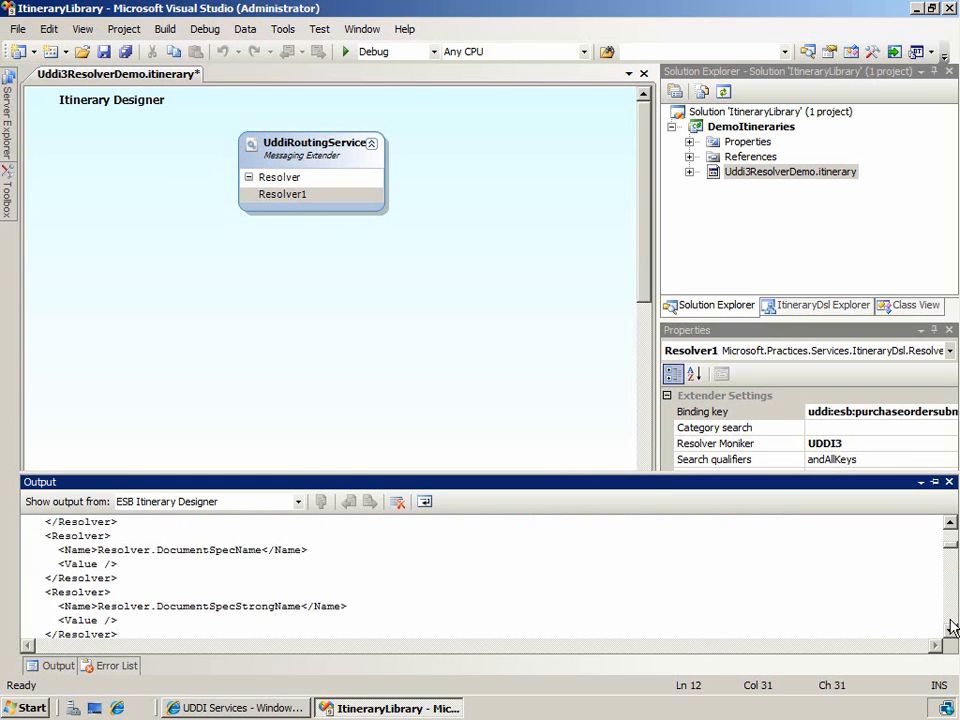
scroll(down, 3)
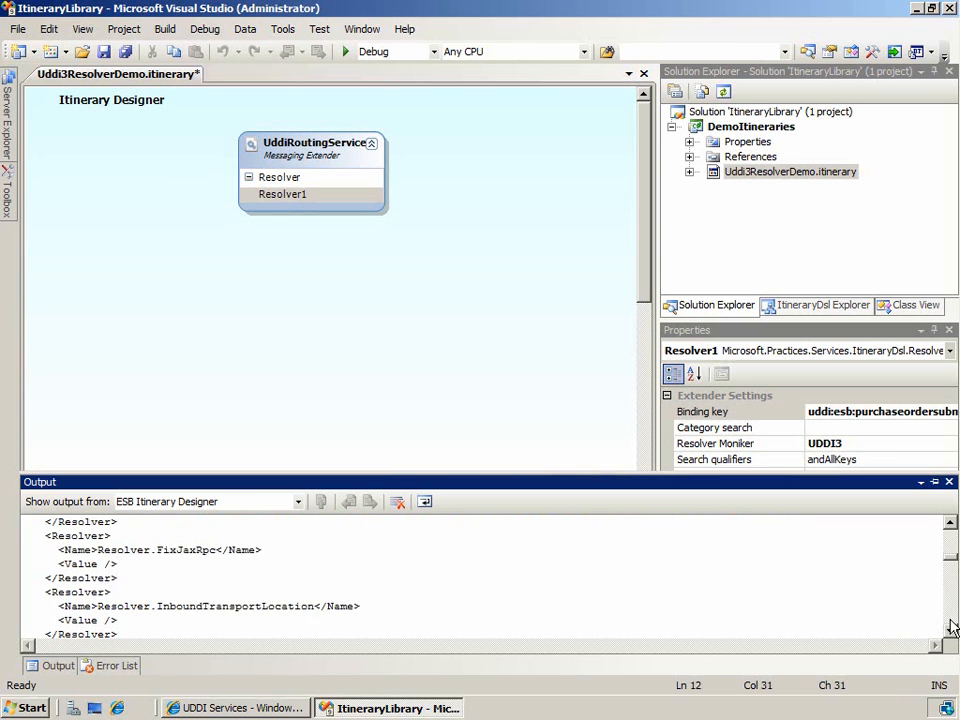
scroll(down, 3)
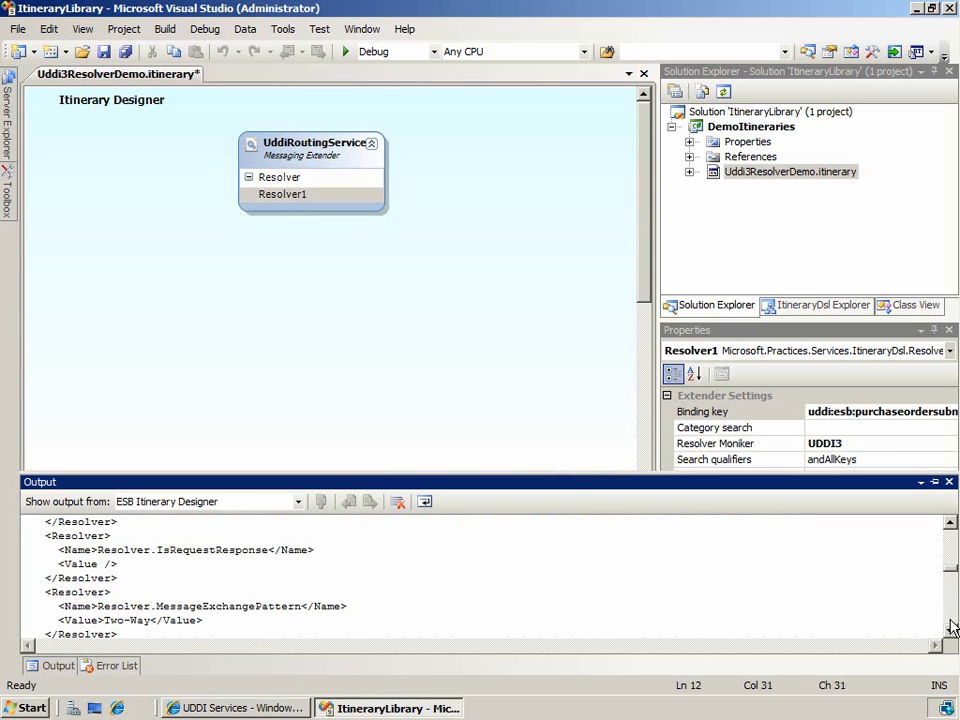
scroll(down, 3)
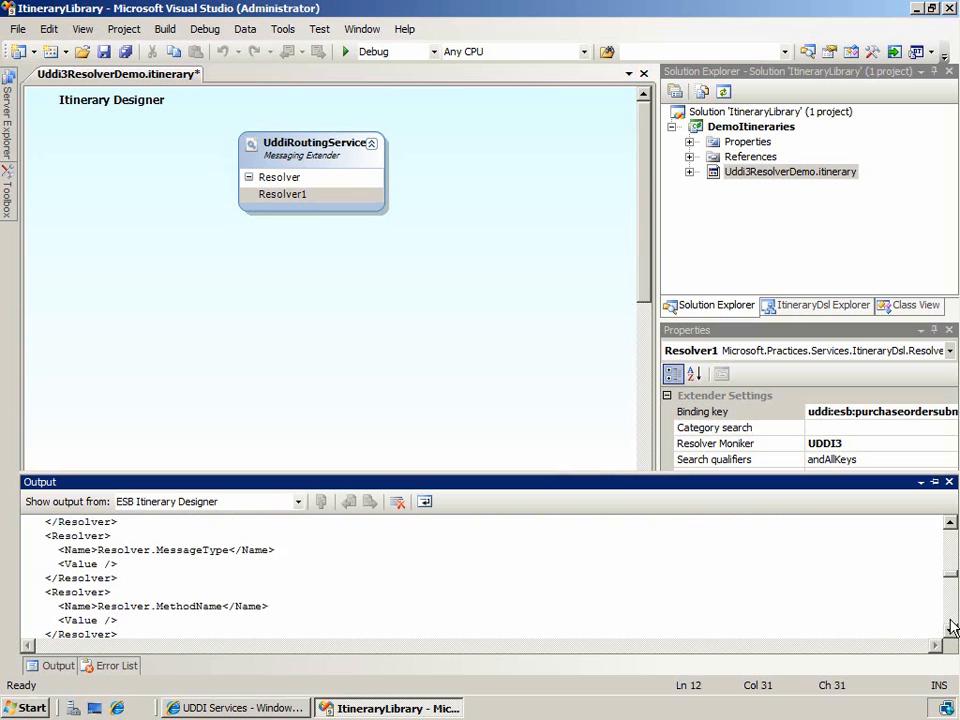
scroll(down, 3)
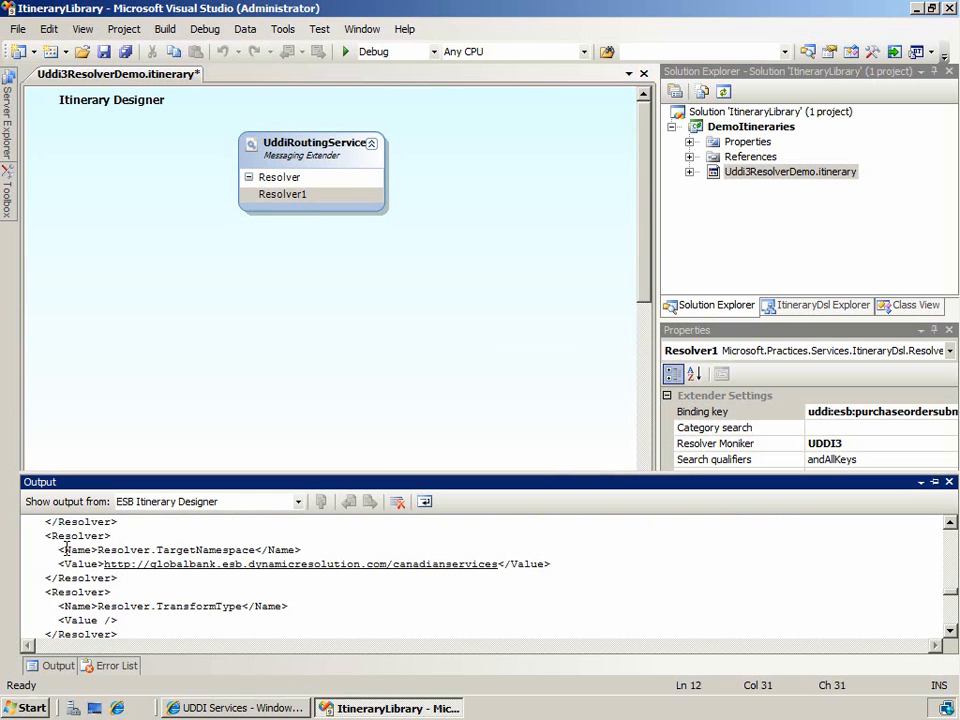
drag(60, 548, 480, 564)
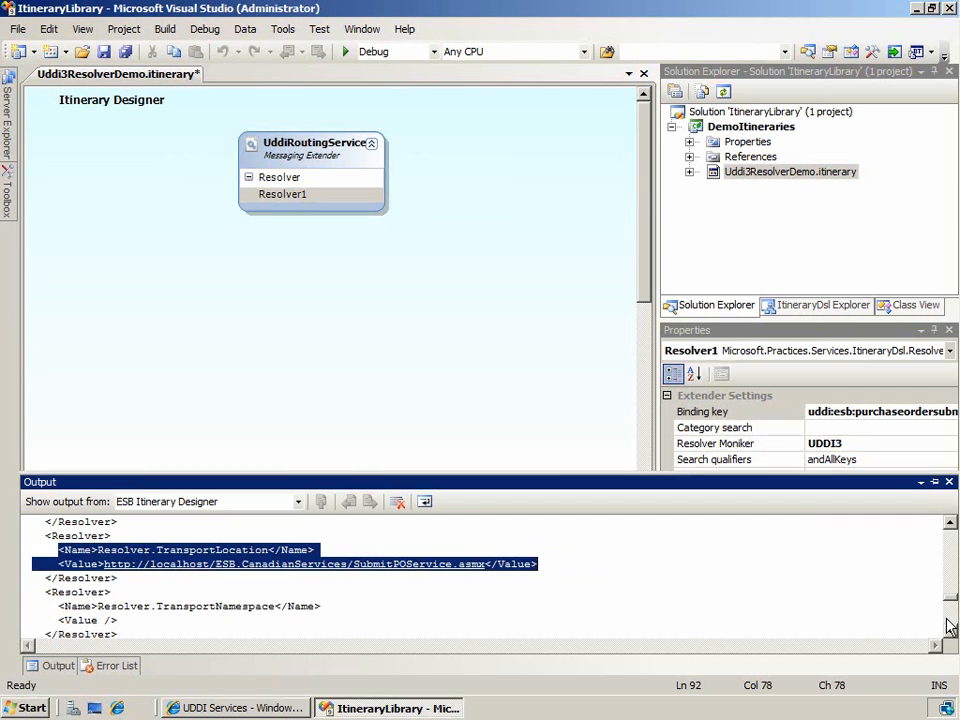
scroll(down, 3)
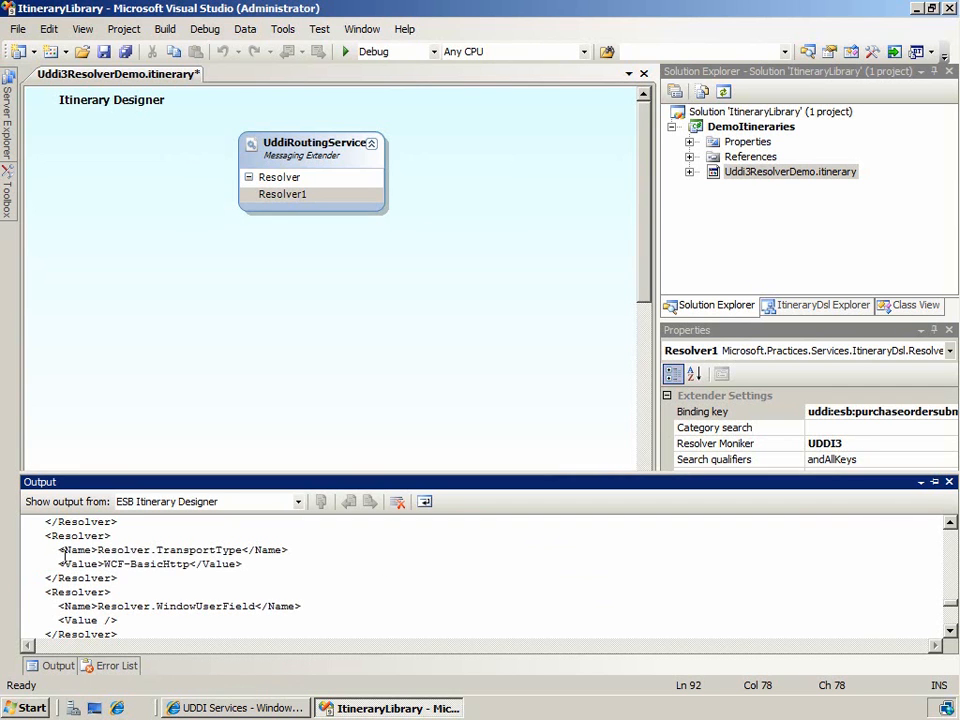
drag(58, 548, 242, 564)
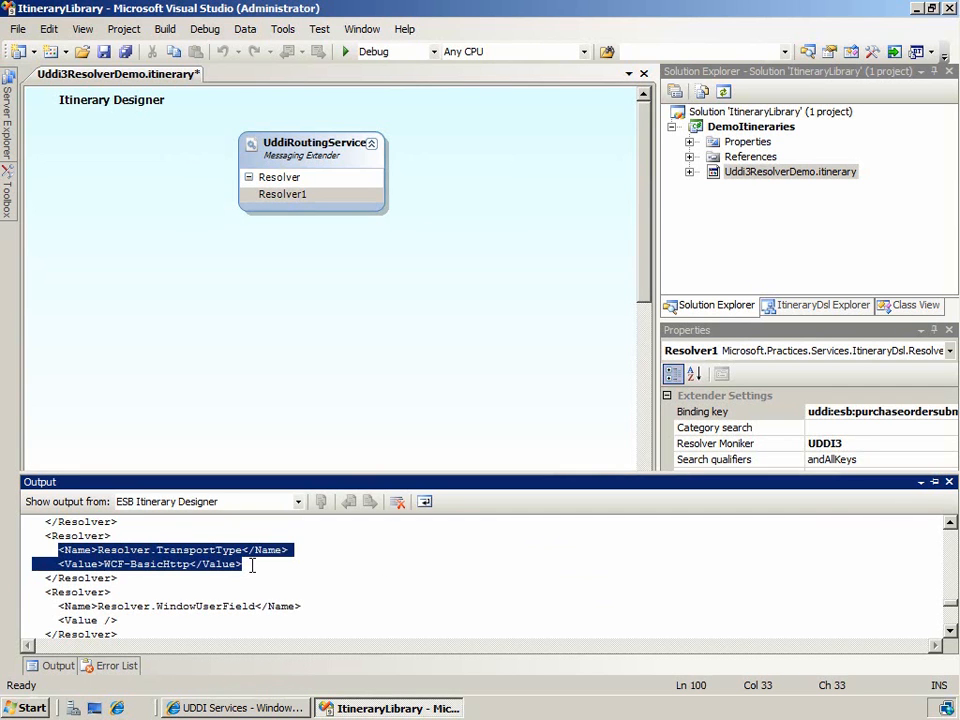